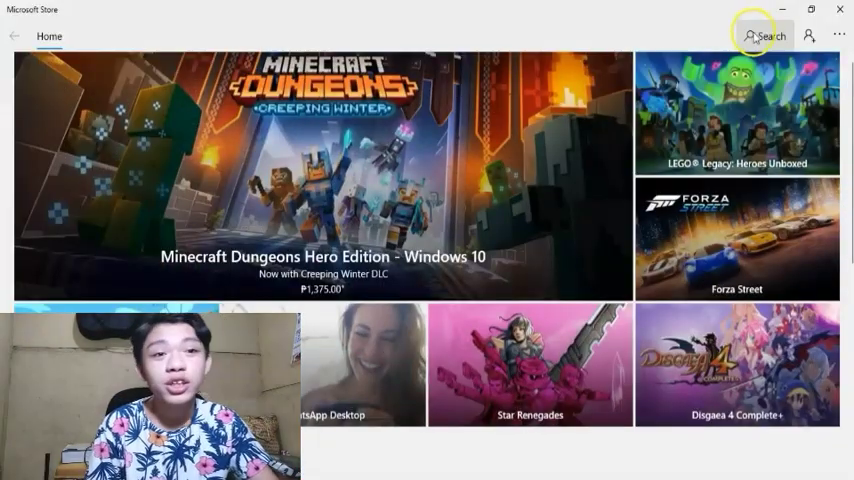
Search Microsoft Store for 'moodle' to reach the Moodle Desktop app page
click(765, 36)
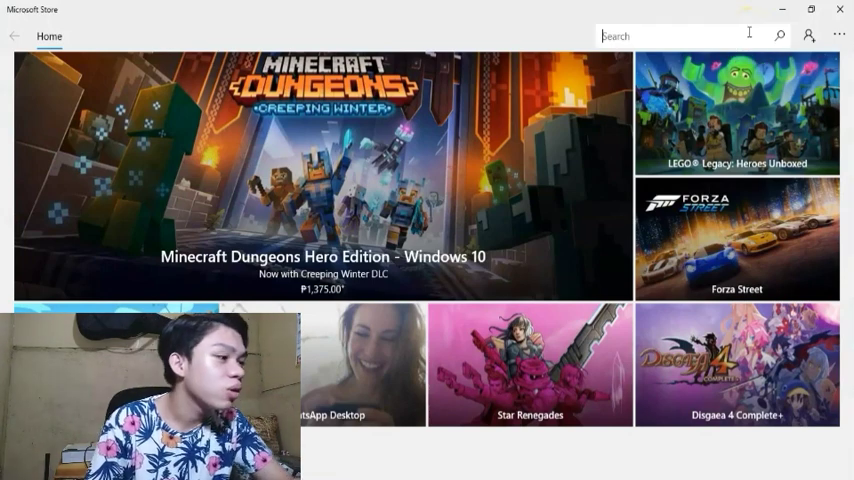
text(mo)
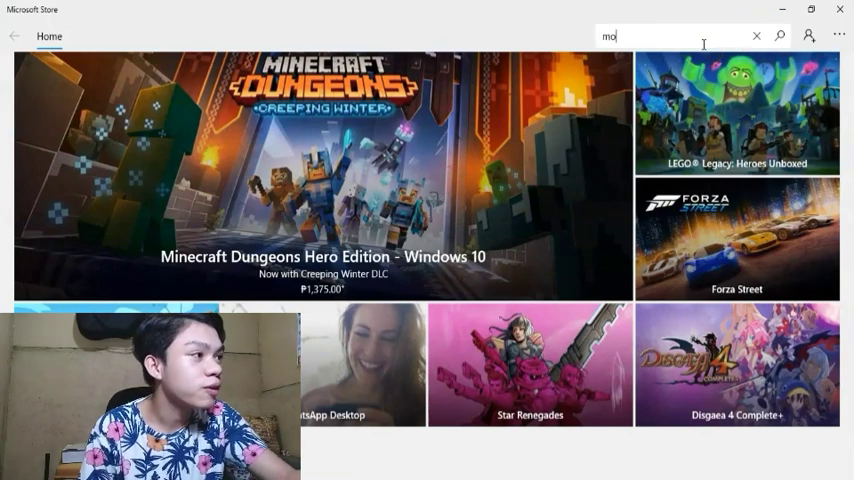
text(odle)
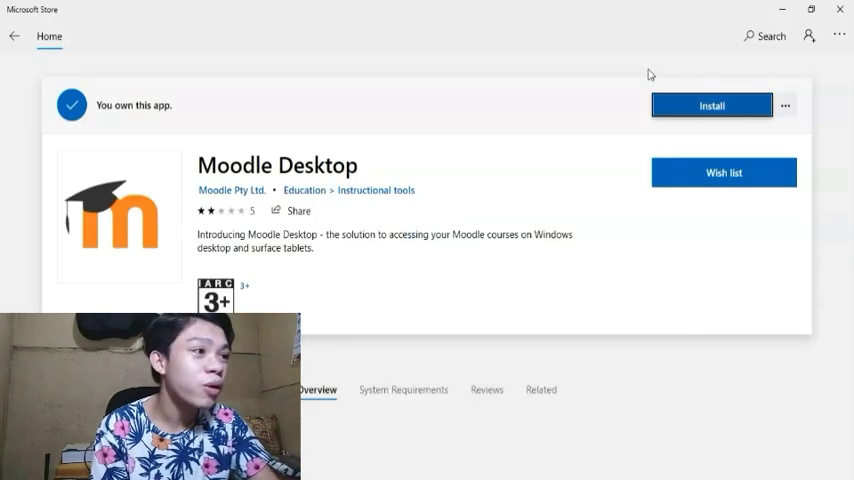
Install Moodle Desktop from its store page until it shows Launch
click(711, 104)
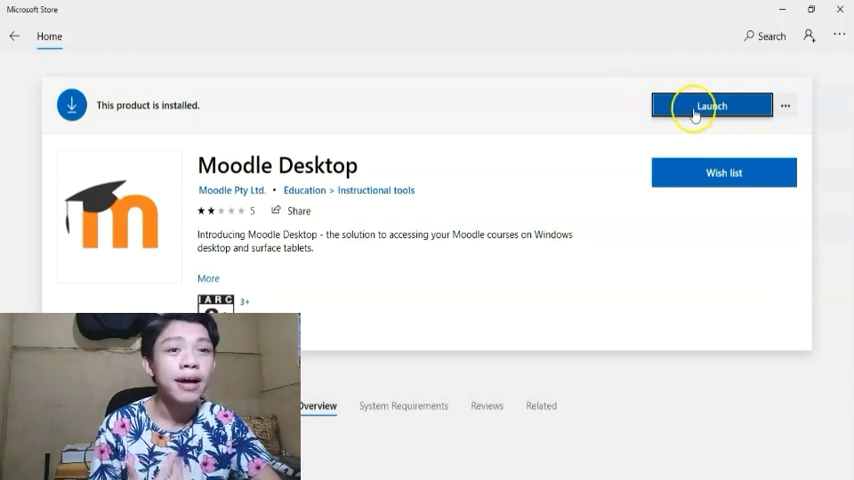
mouse_move(399, 211)
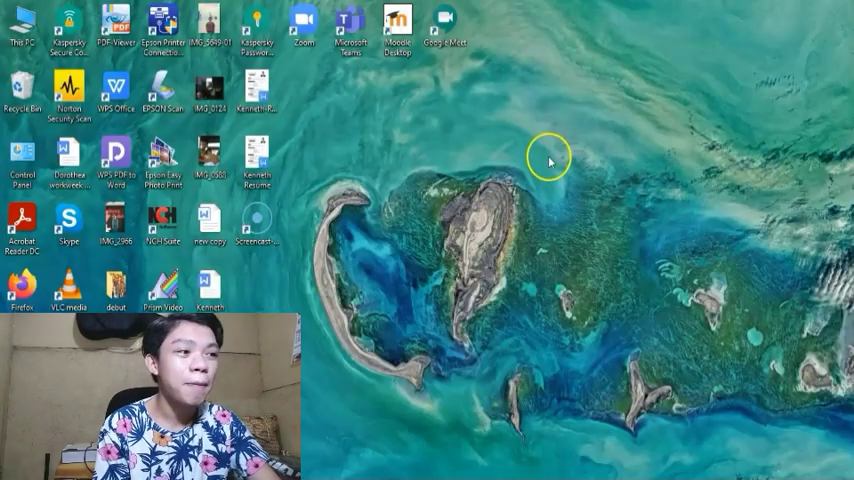
mouse_move(310, 337)
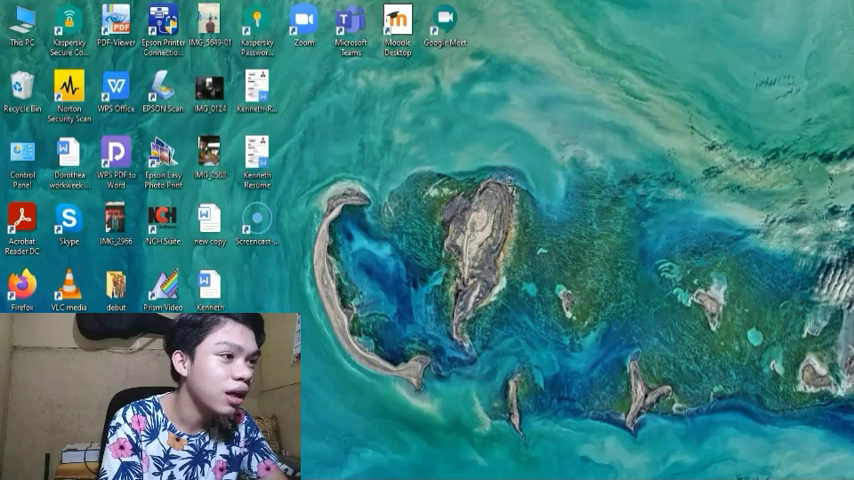
Run 'Explorer.exe Shell:AppsFolder' from the Run dialog to list installed apps
key(Win+r)
text(Explorer.exe Shell:AppsFolder)
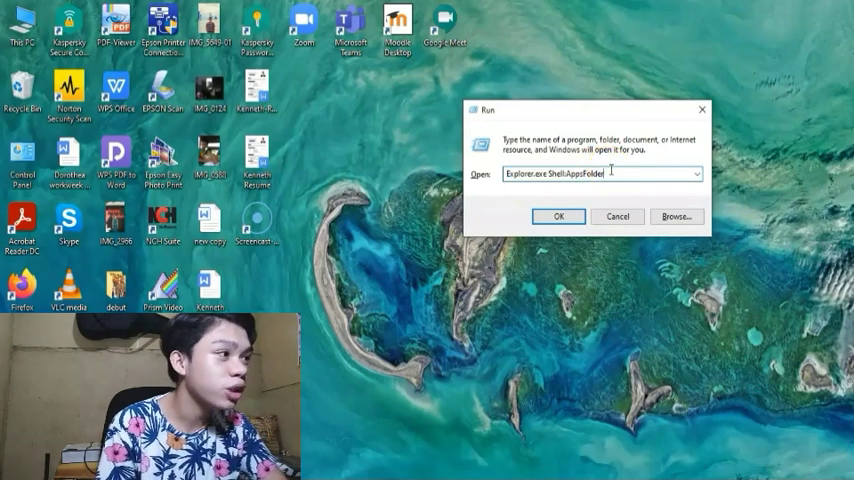
click(558, 217)
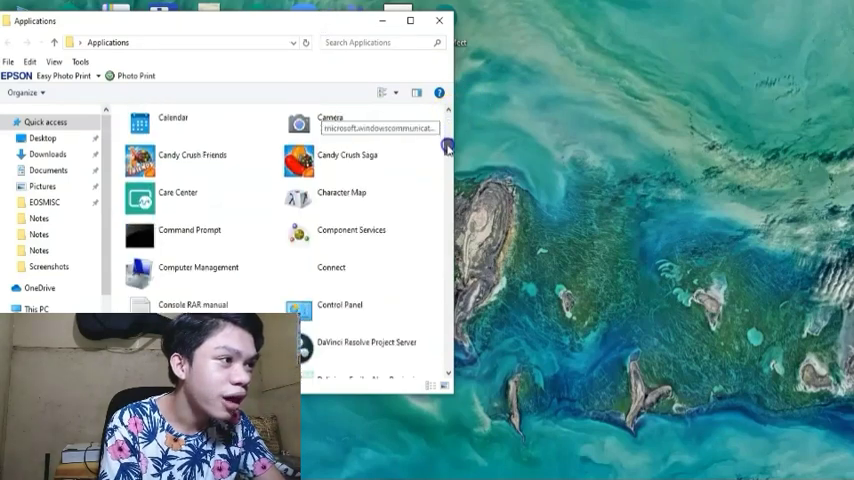
Drag Moodle Desktop from Applications onto the desktop as a shortcut, then close the window
scroll(down, 3)
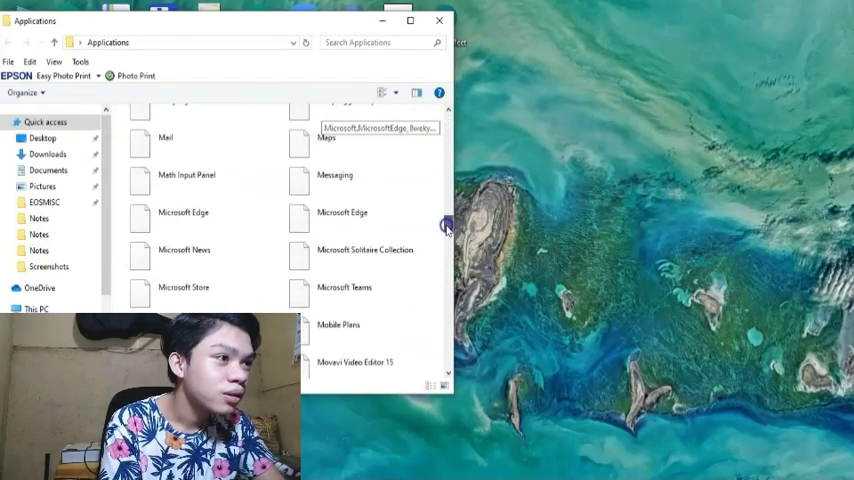
scroll(down, 3)
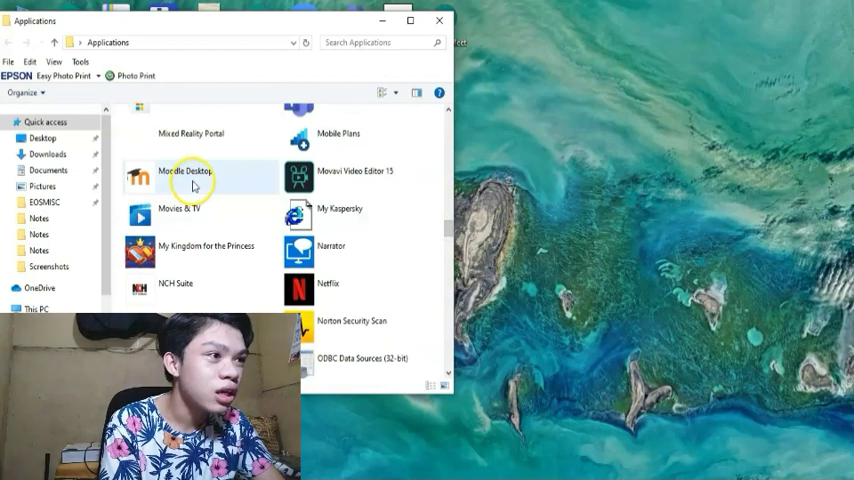
drag(185, 177, 543, 190)
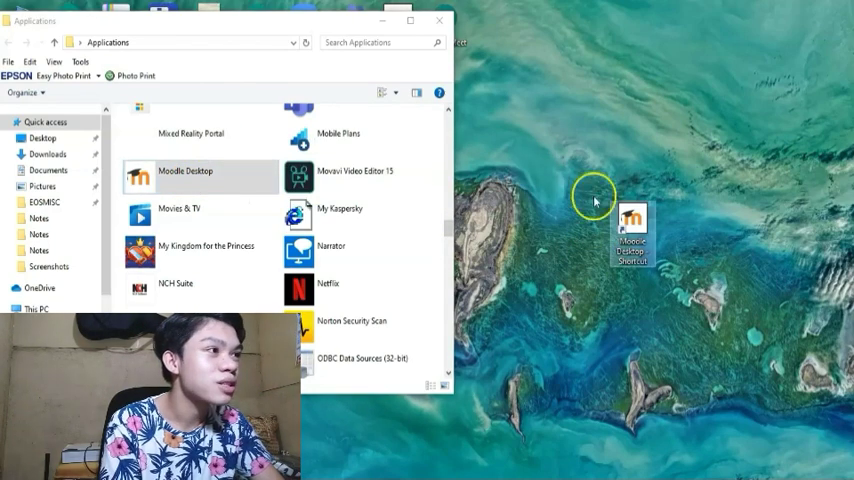
mouse_move(436, 21)
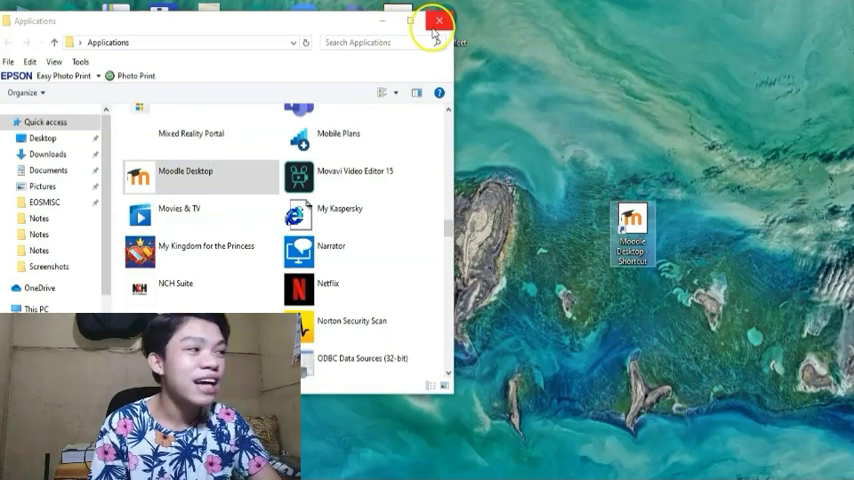
click(437, 20)
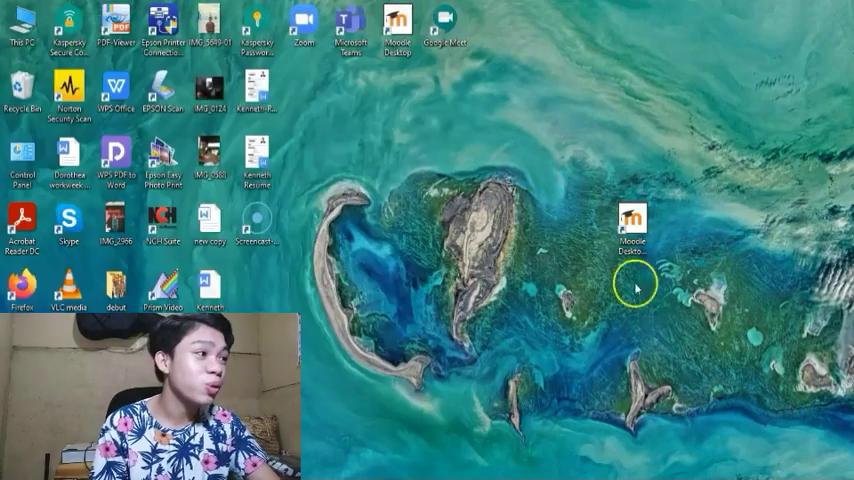